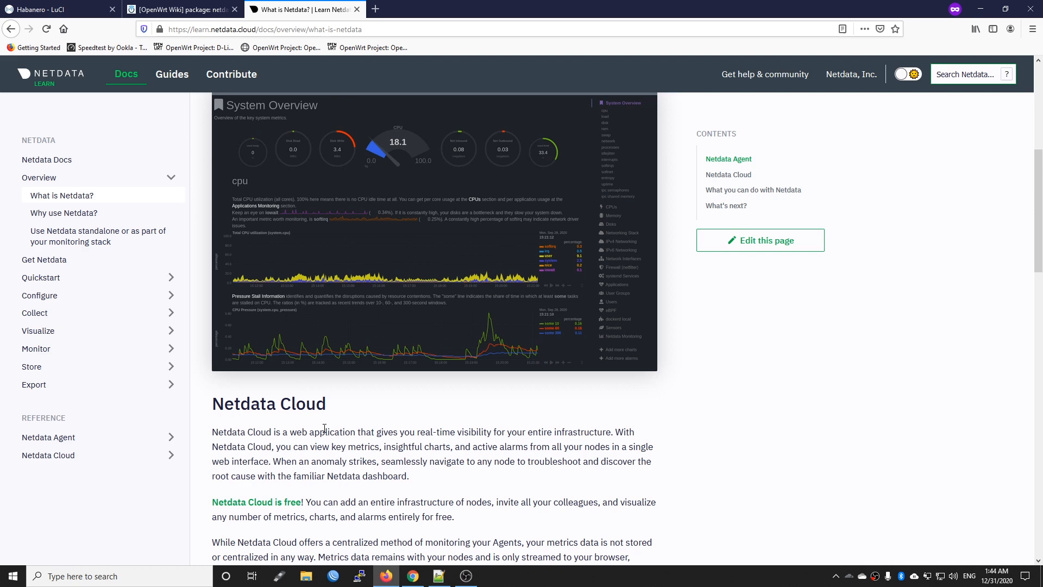
Log in to the Habanero router as root and refresh the software package lists.
{"action": "scroll", "scroll_direction": "up", "scroll_amount": 3}
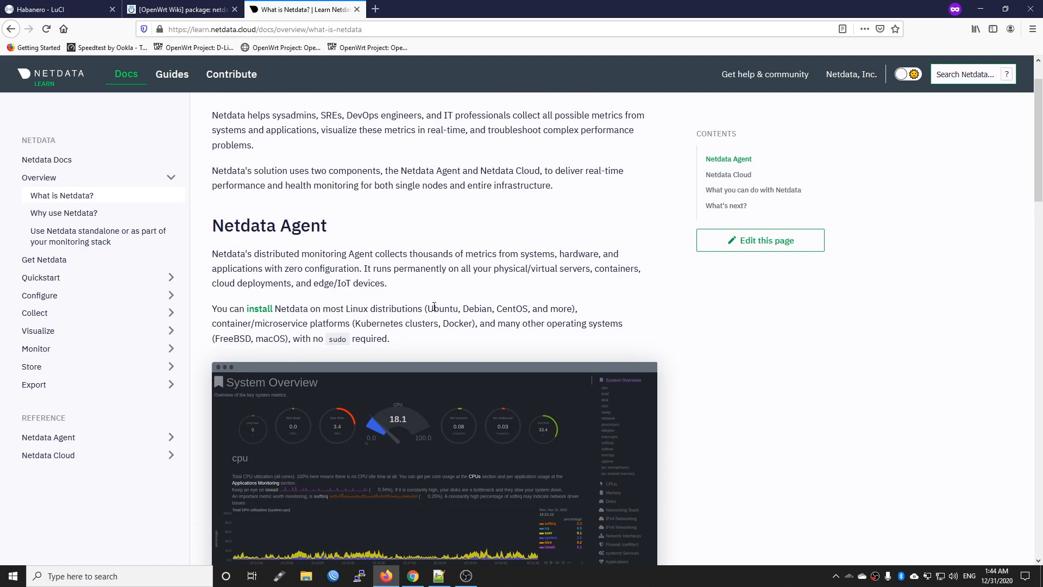
{"action": "mouse_move", "coordinate": [497, 313]}
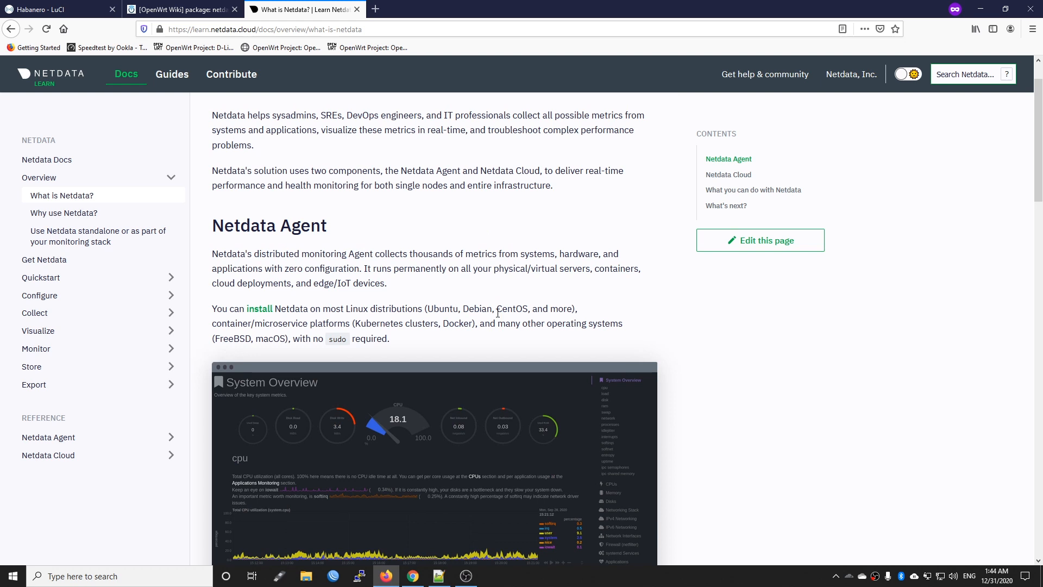
{"action": "scroll", "scroll_direction": "down", "scroll_amount": 3}
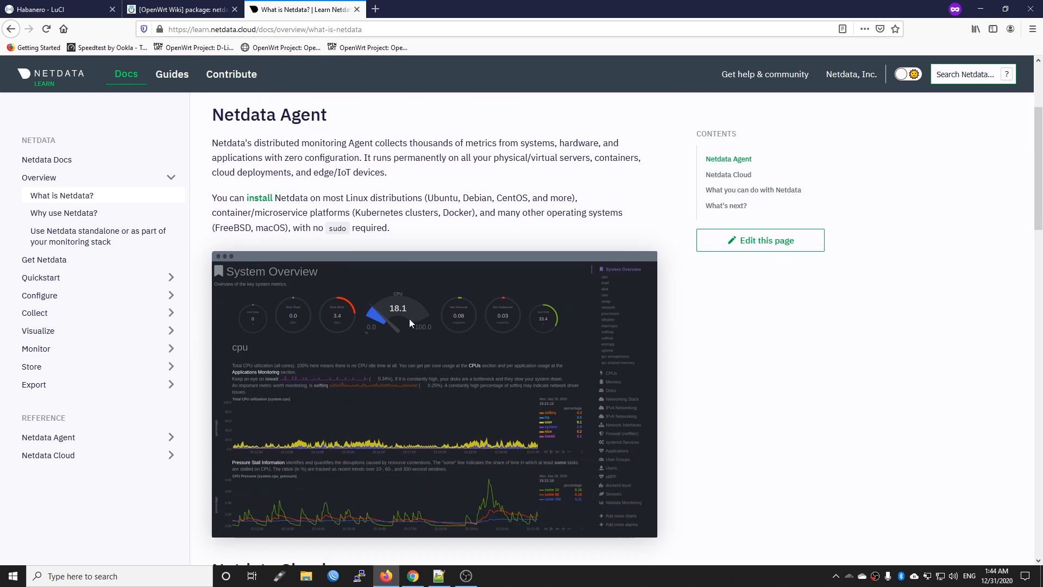
{"action": "mouse_move", "coordinate": [413, 322]}
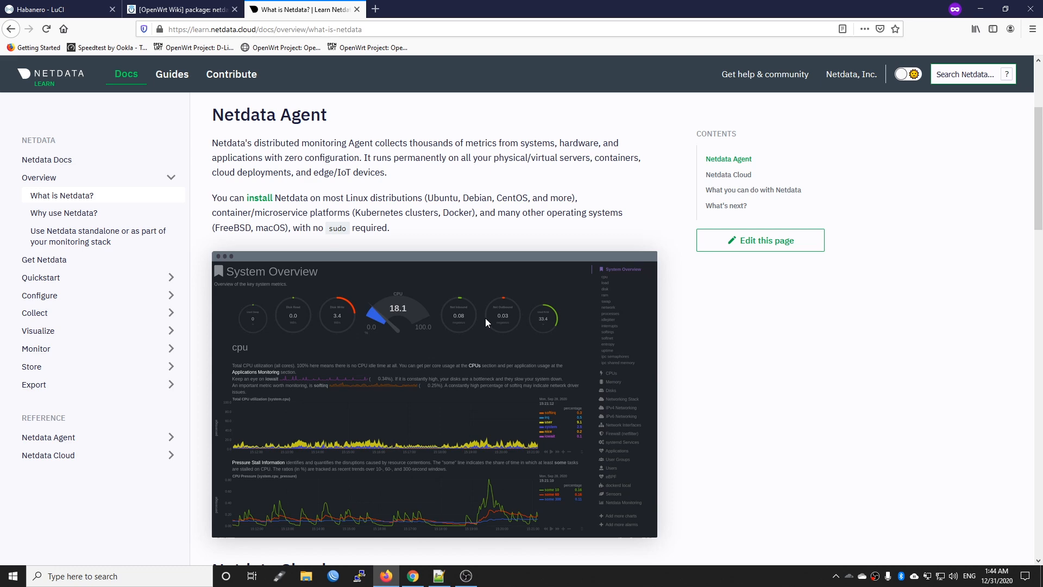
{"action": "scroll", "scroll_direction": "down", "scroll_amount": 3}
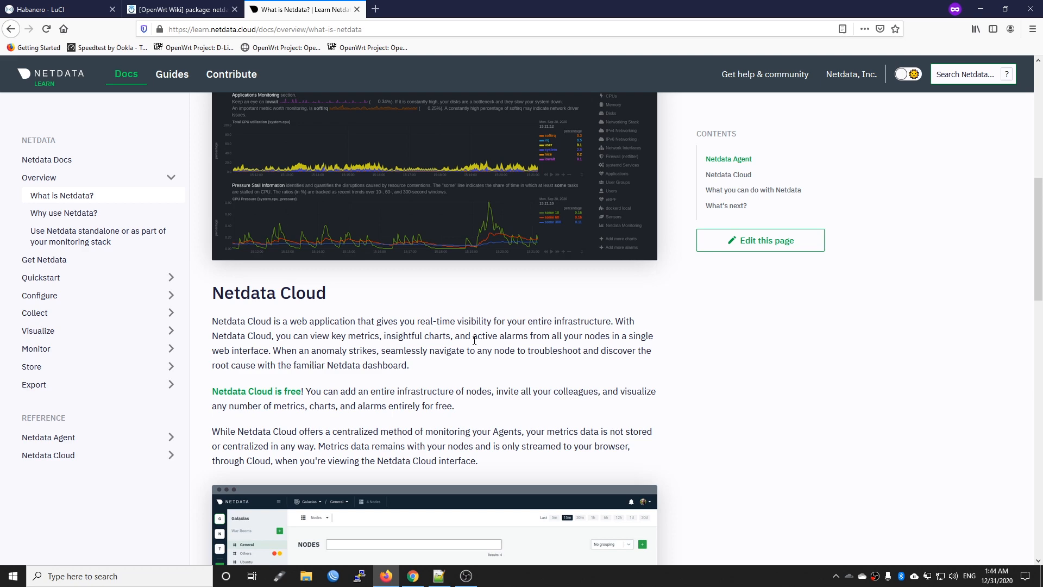
{"action": "scroll", "scroll_direction": "up", "scroll_amount": 3}
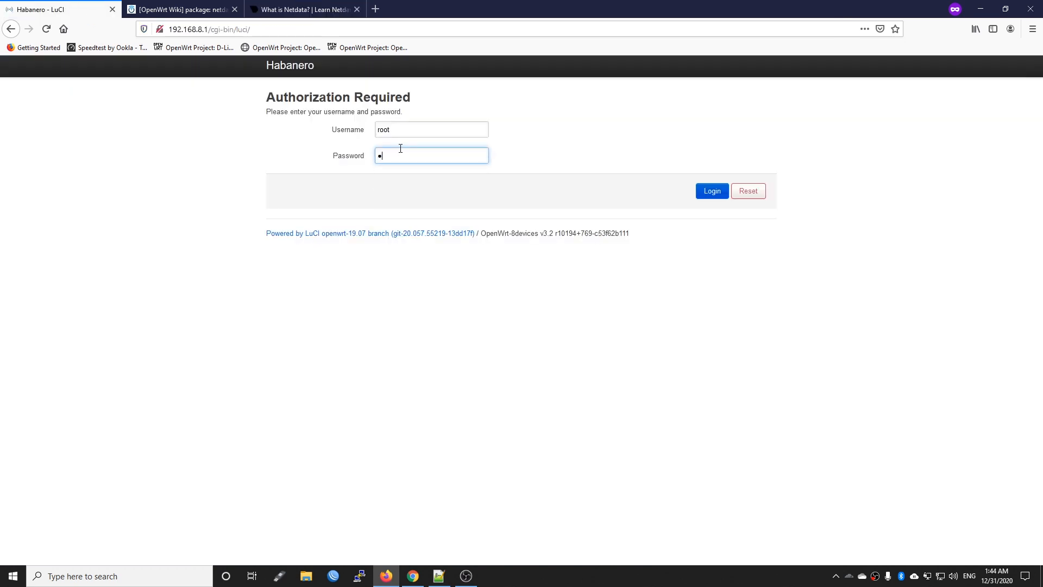
{"action": "left_click", "coordinate": [711, 191]}
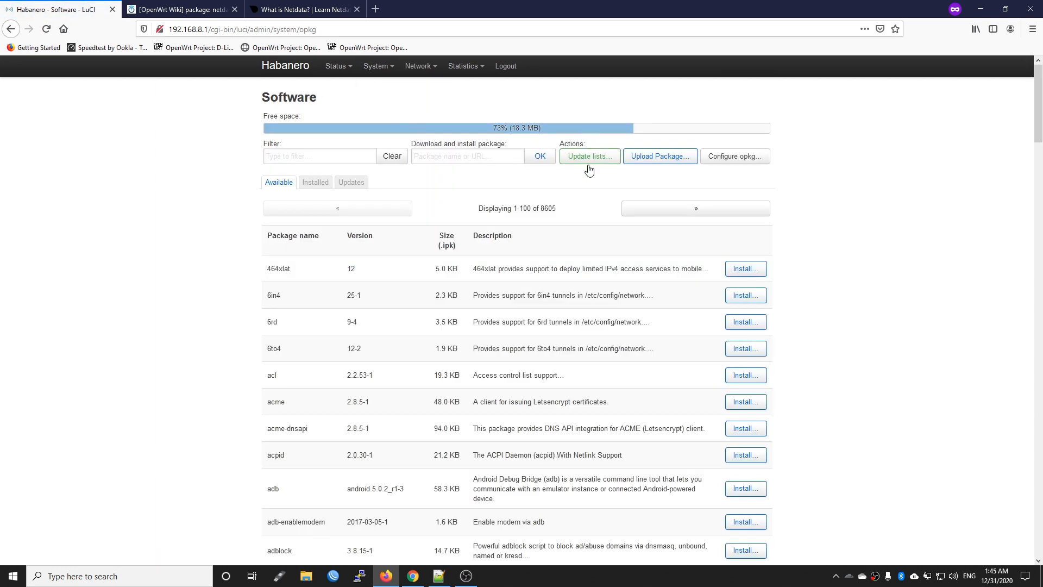
{"action": "left_click", "coordinate": [588, 156]}
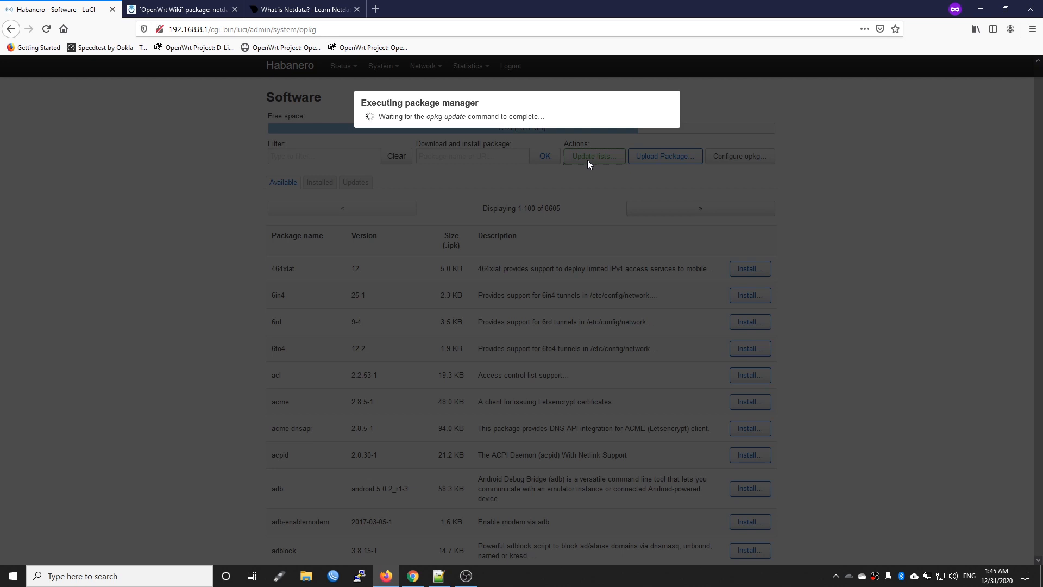
{"action": "left_click", "coordinate": [180, 9]}
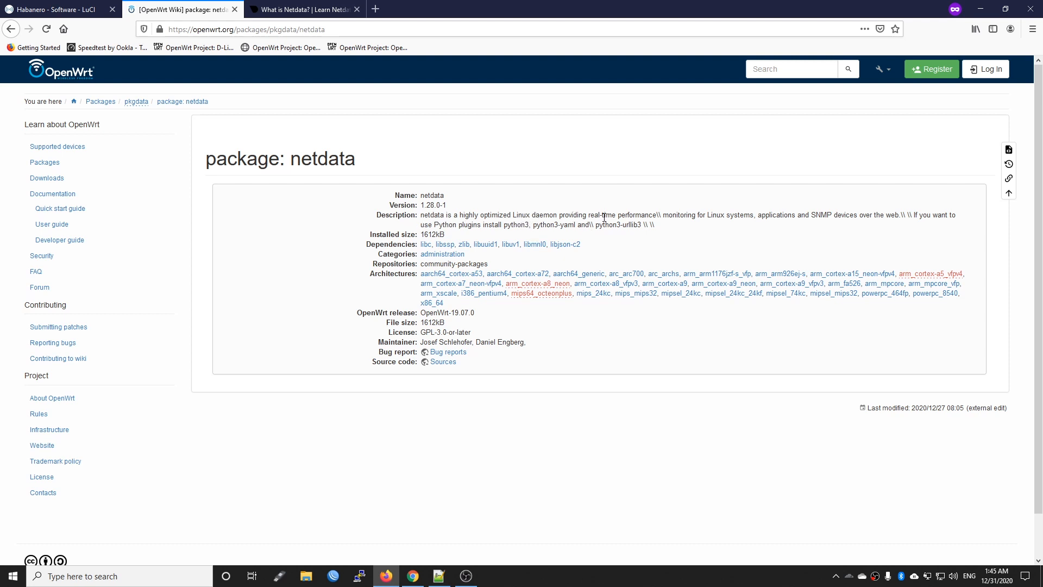
{"action": "mouse_move", "coordinate": [717, 234]}
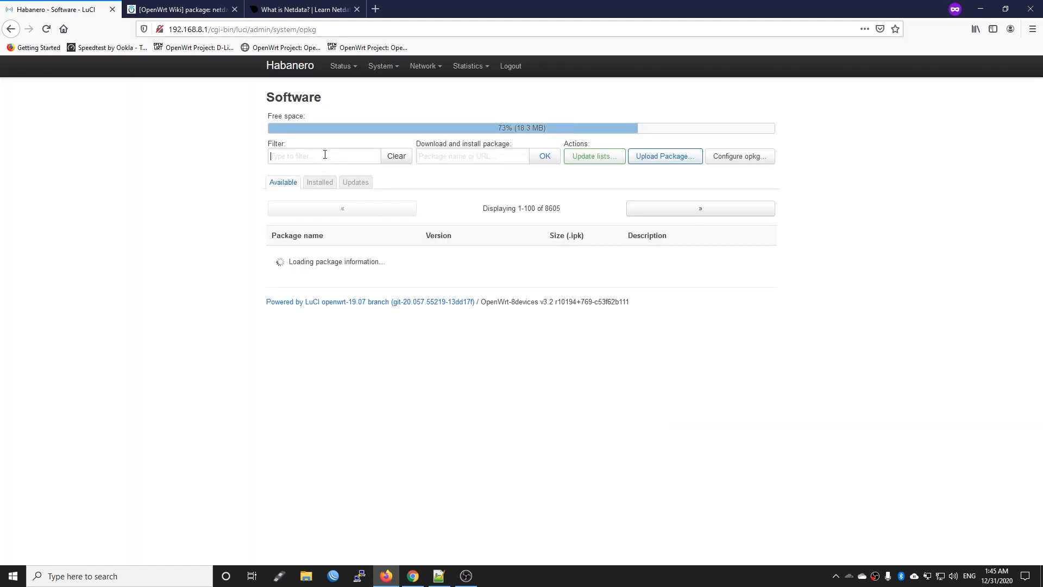
Filter the software list to 'netdata' and open its installation details.
{"action": "type", "text": "n"}
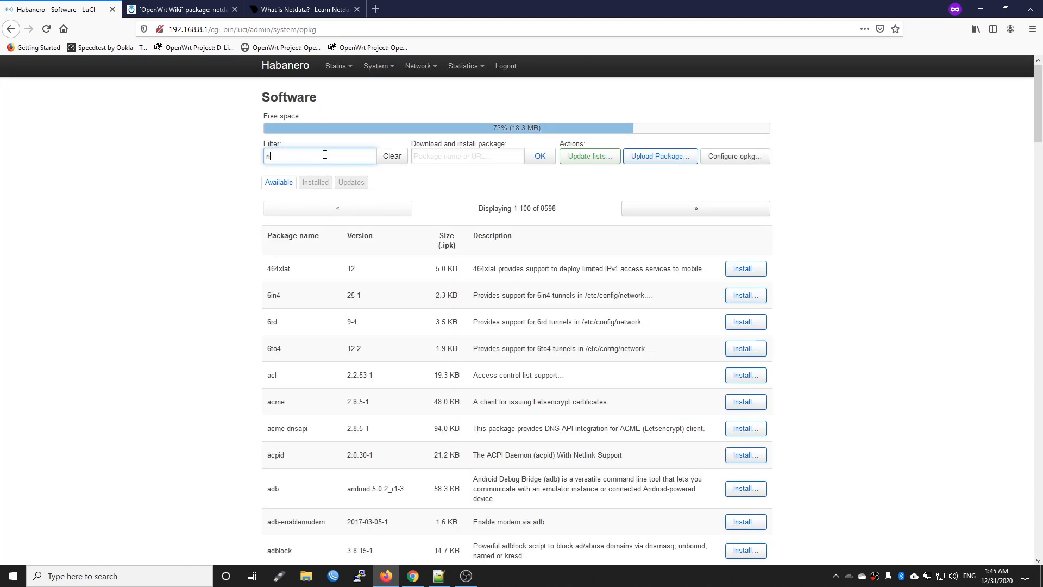
{"action": "type", "text": "etdata"}
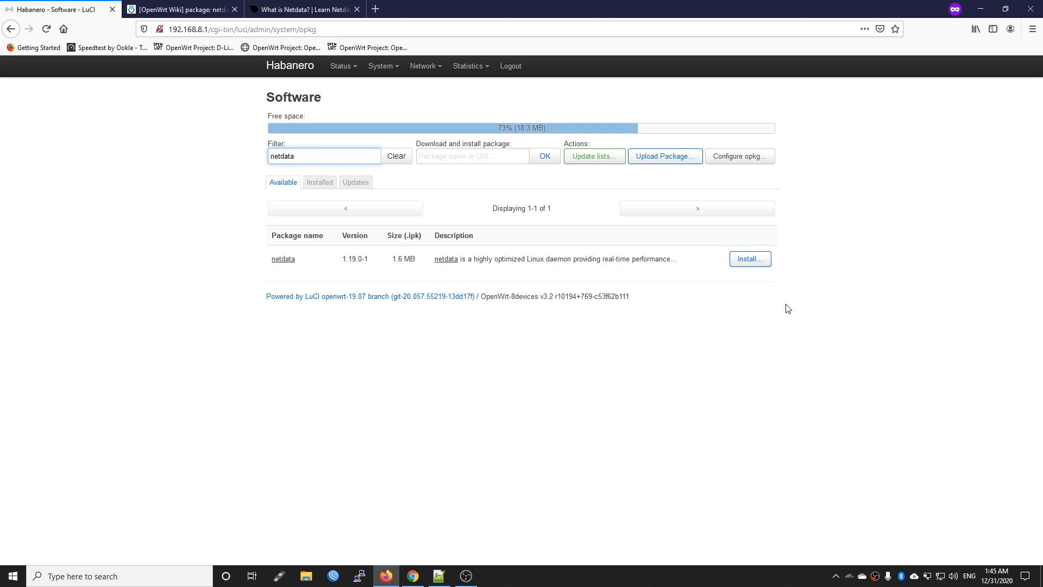
{"action": "left_click", "coordinate": [749, 258]}
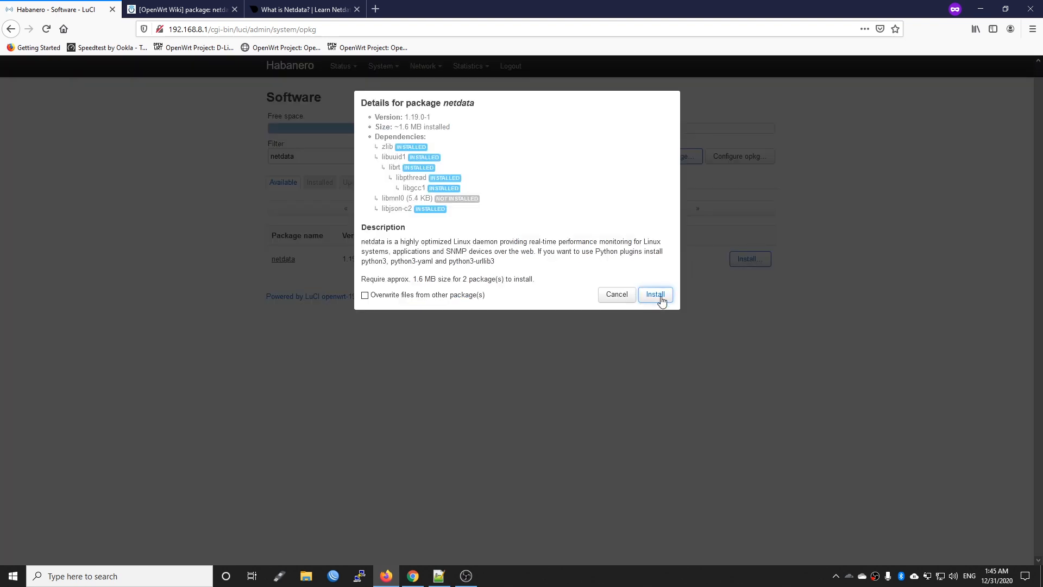
Install netdata 1.19.0-1 with its libmnl0 dependency and dismiss the install log.
{"action": "left_click", "coordinate": [654, 293]}
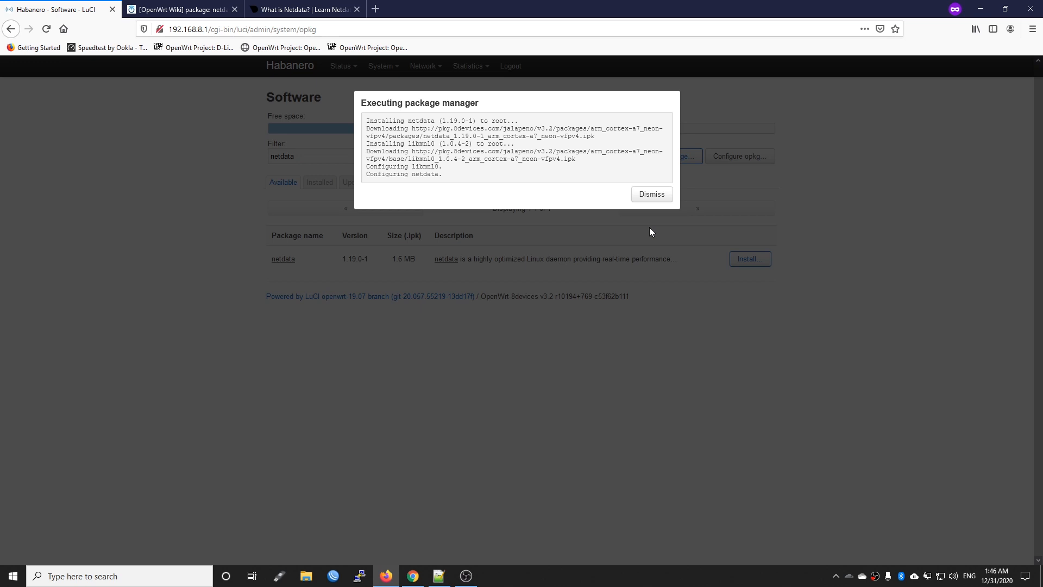
{"action": "mouse_move", "coordinate": [646, 205]}
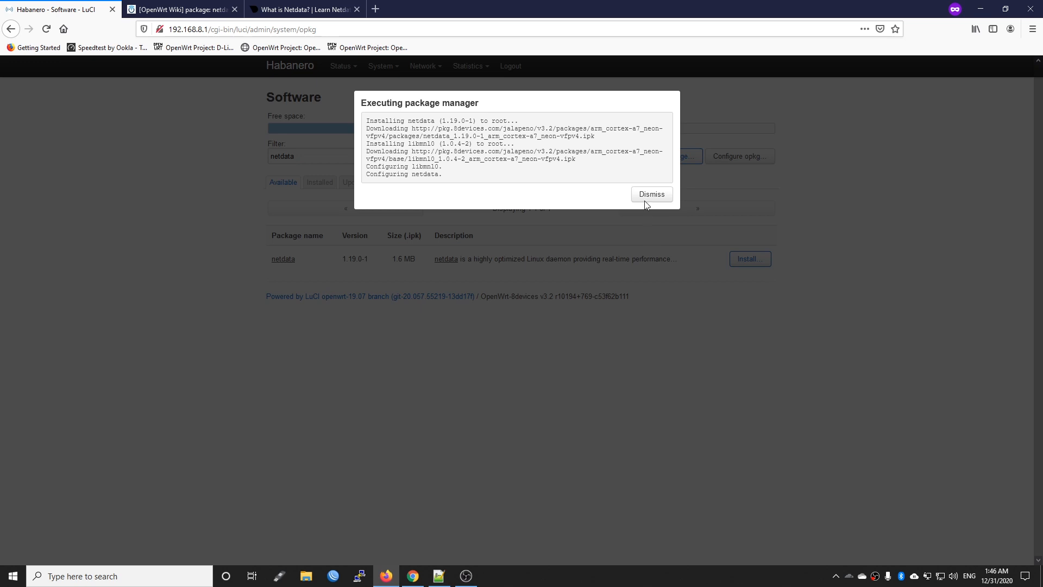
{"action": "left_click", "coordinate": [651, 193]}
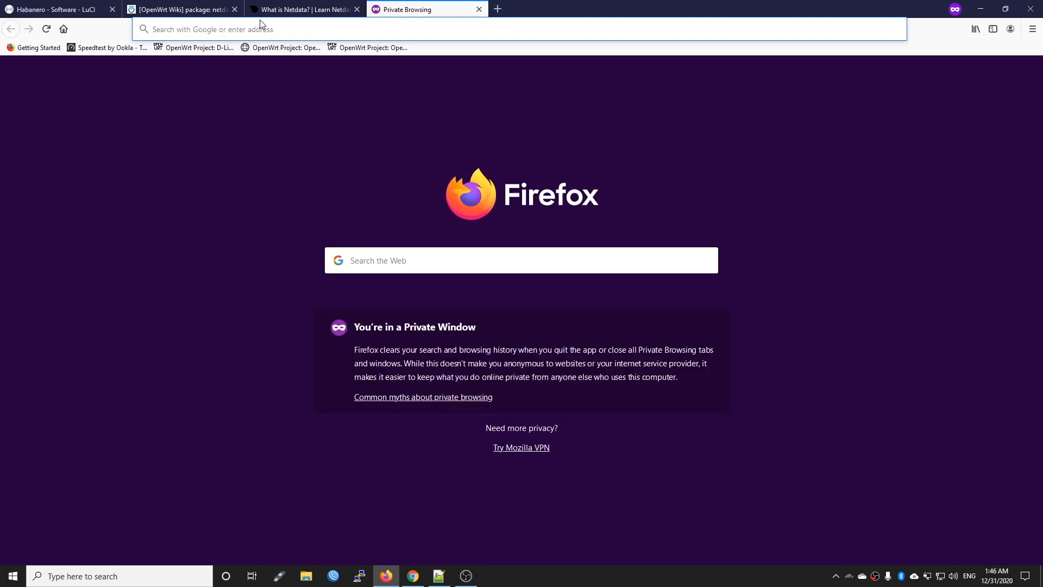
Load the Netdata dashboard at 192.168.8.1:19999 in the new tab.
{"action": "type", "text": "192.168.8.1"}
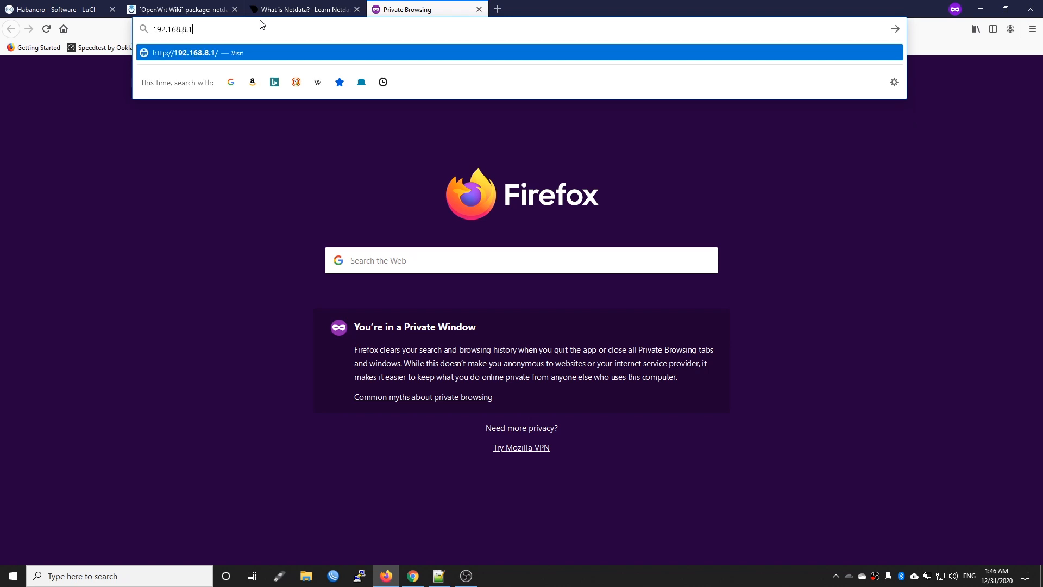
{"action": "type", "text": ":"}
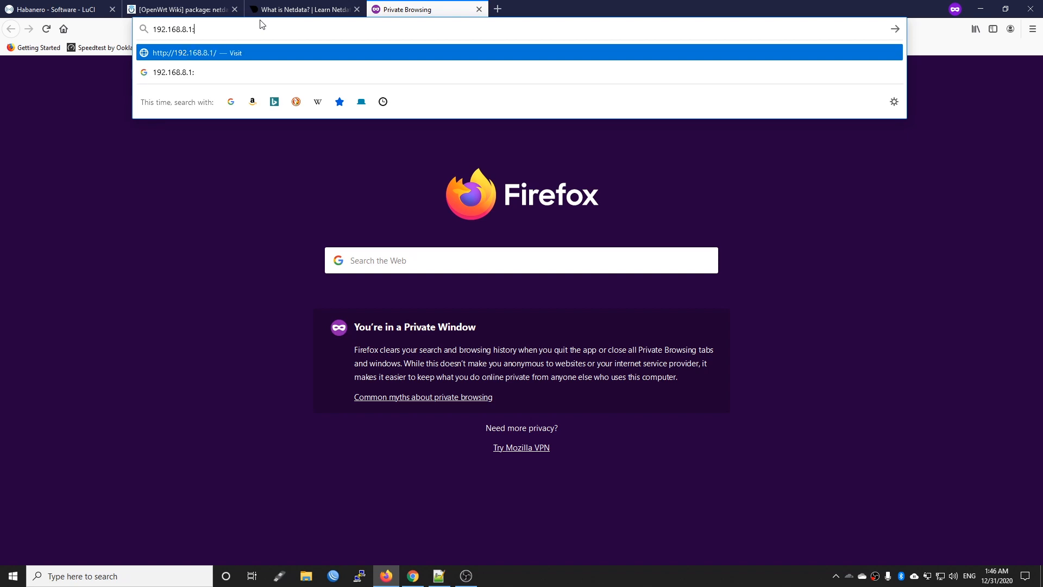
{"action": "type", "text": "19999/#menu_system;theme=slate"}
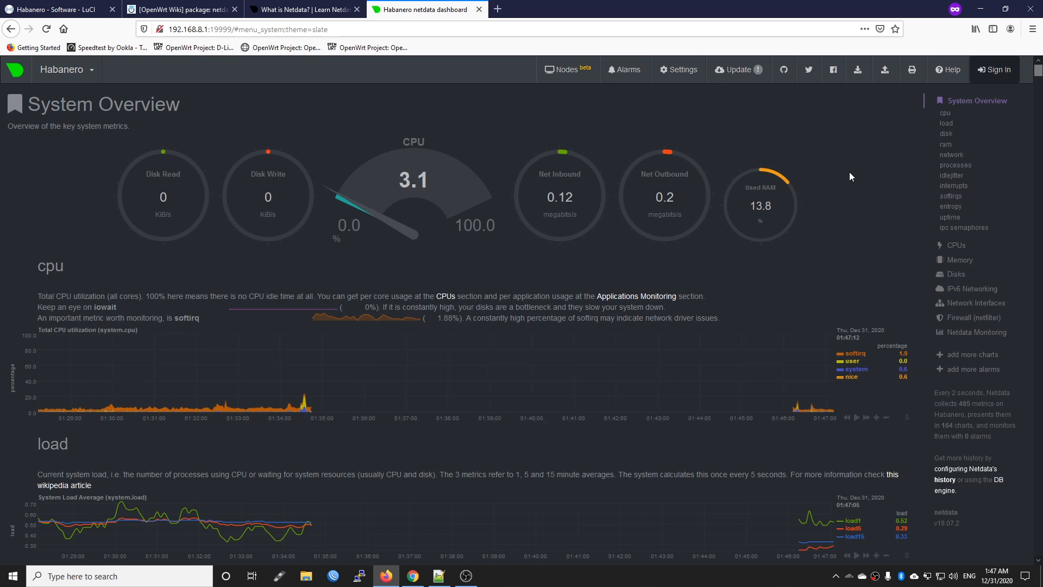
{"action": "mouse_move", "coordinate": [845, 176]}
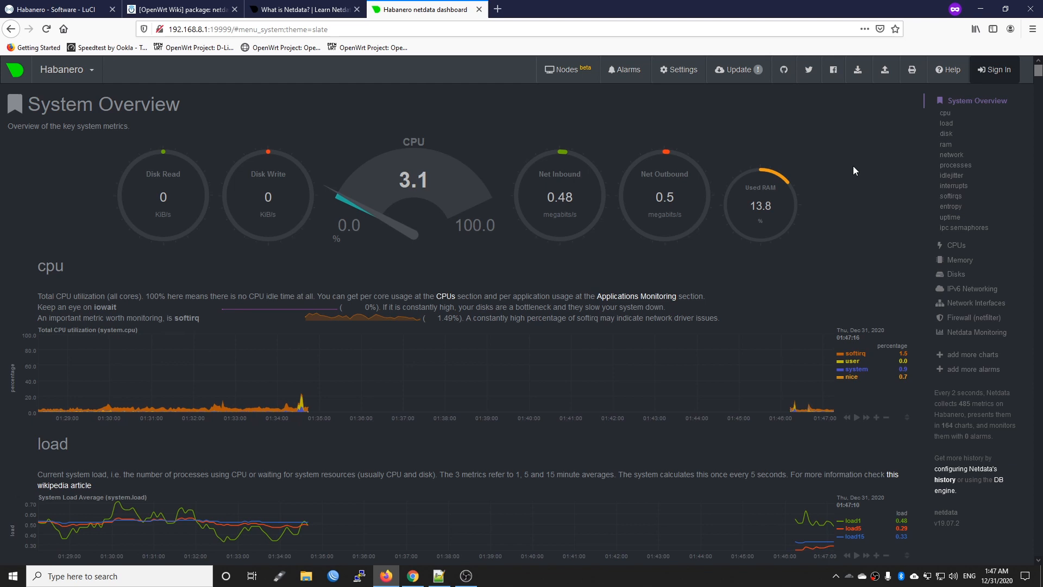
{"action": "mouse_move", "coordinate": [570, 183]}
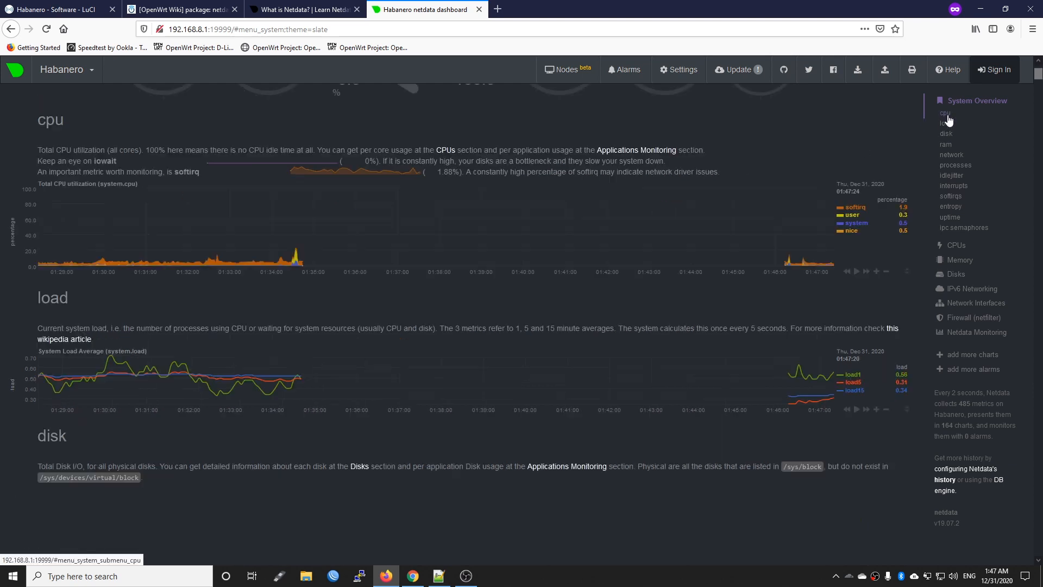
Browse the CPU, network bandwidth, memory and network interface charts from the side menu.
{"action": "left_click", "coordinate": [945, 113]}
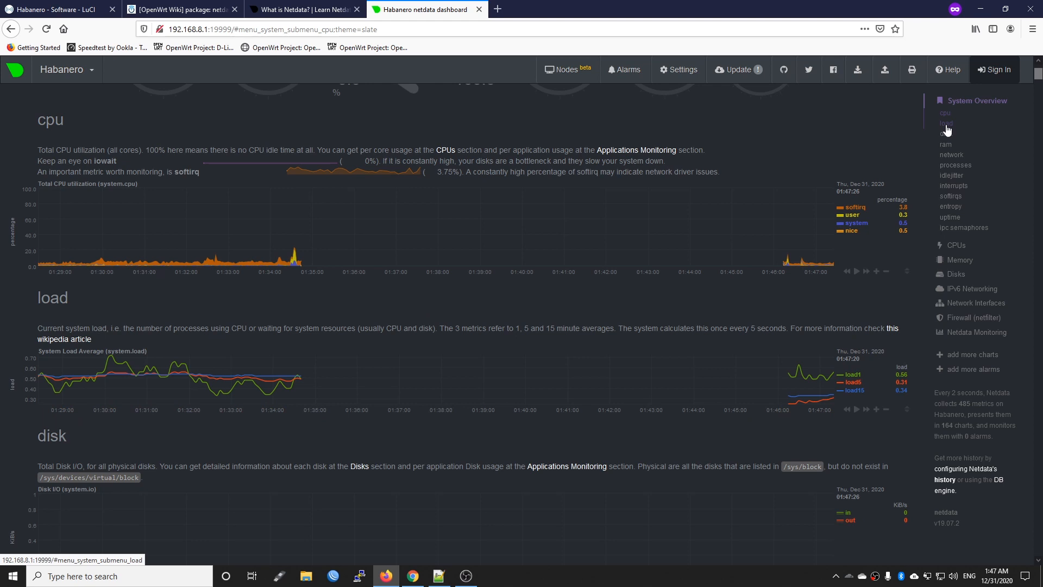
{"action": "mouse_move", "coordinate": [960, 155]}
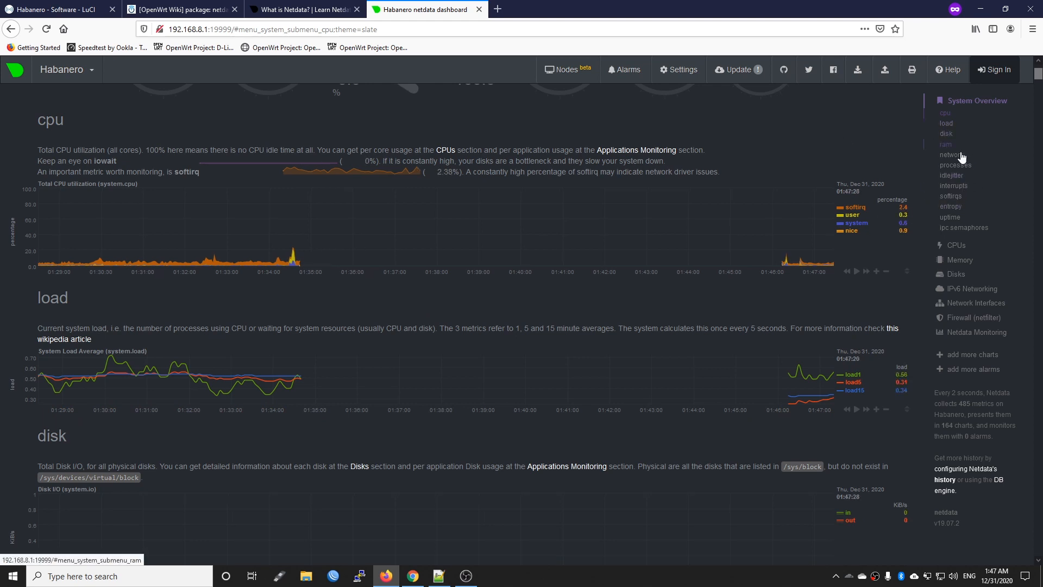
{"action": "left_click", "coordinate": [950, 155]}
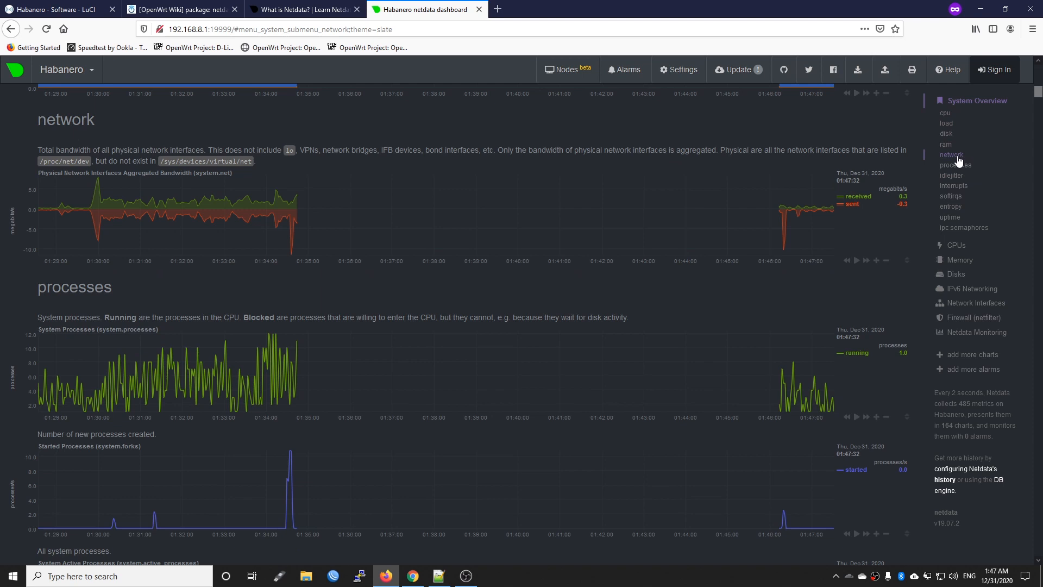
{"action": "left_click", "coordinate": [955, 165]}
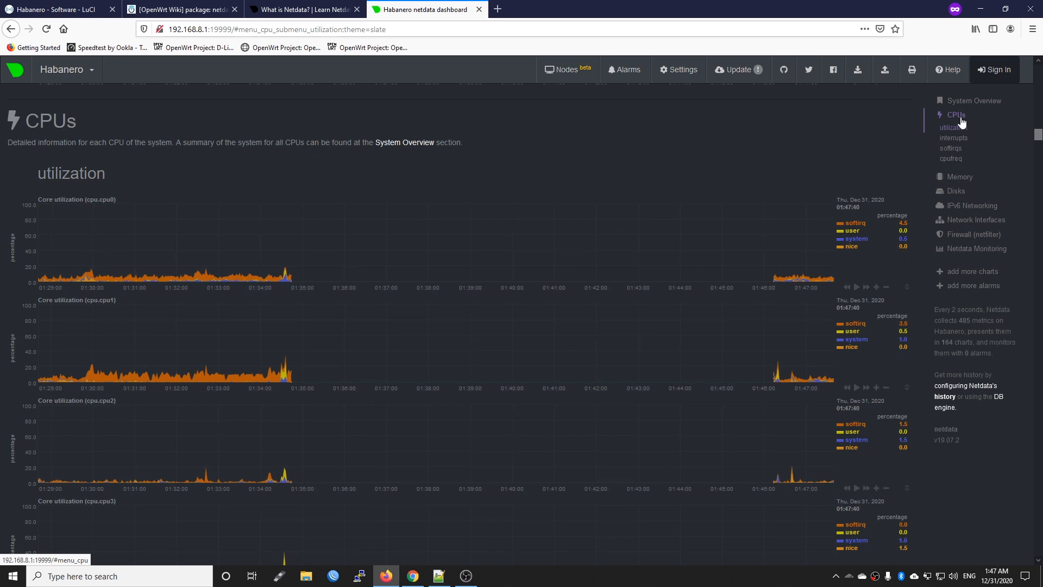
{"action": "left_click", "coordinate": [960, 129]}
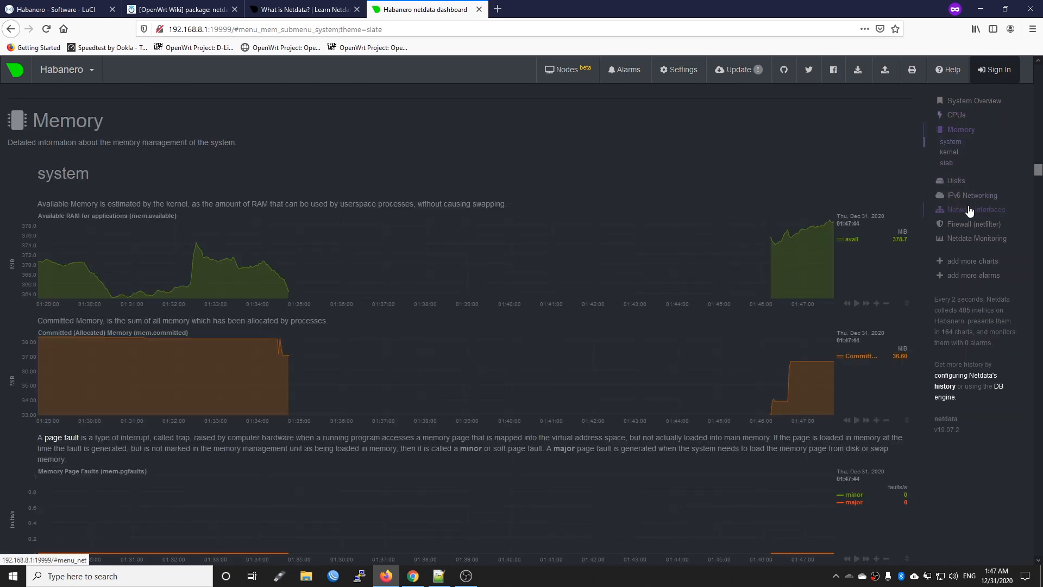
{"action": "left_click", "coordinate": [974, 208]}
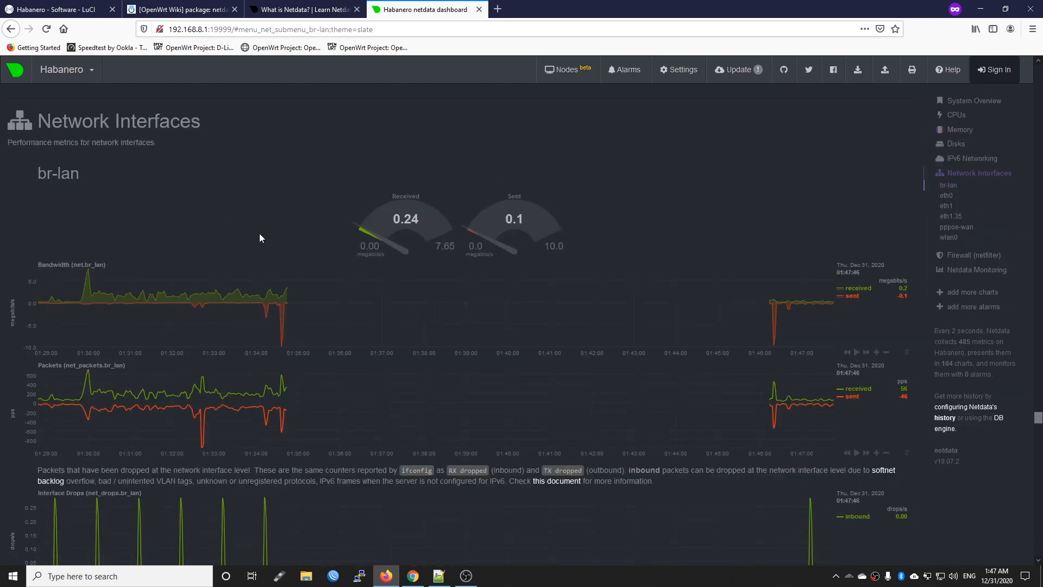
{"action": "mouse_move", "coordinate": [309, 243]}
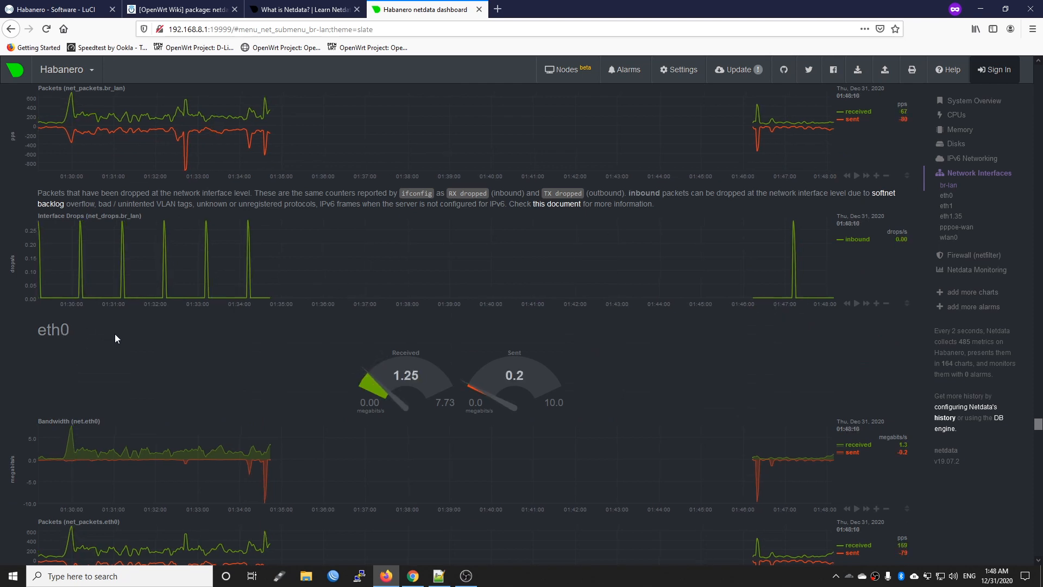
View the eth1, pppoe-wan and wlan0 charts, then the Firewall (netfilter) charts.
{"action": "left_click", "coordinate": [945, 205]}
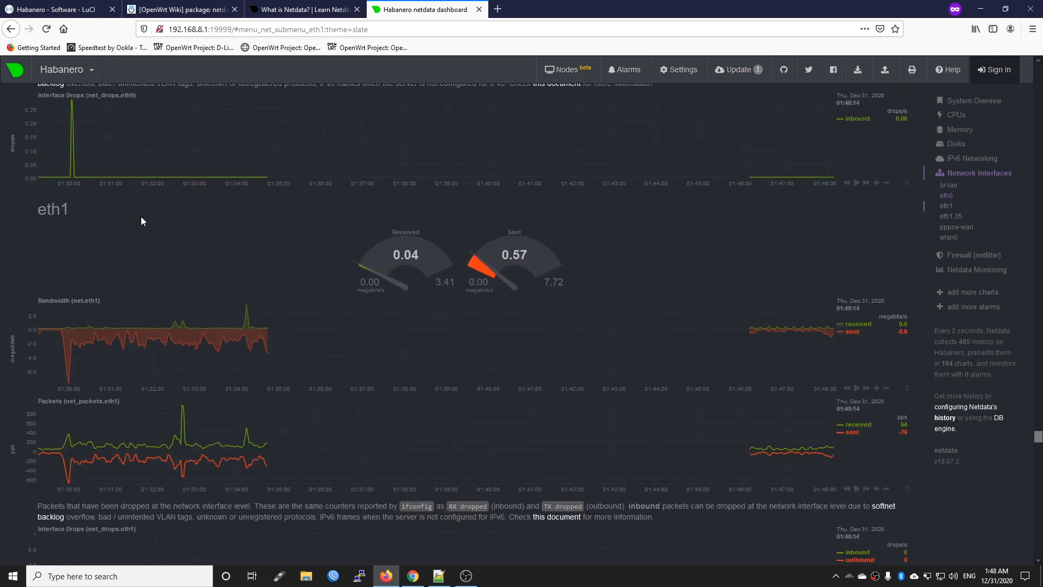
{"action": "scroll", "scroll_direction": "down", "scroll_amount": 3}
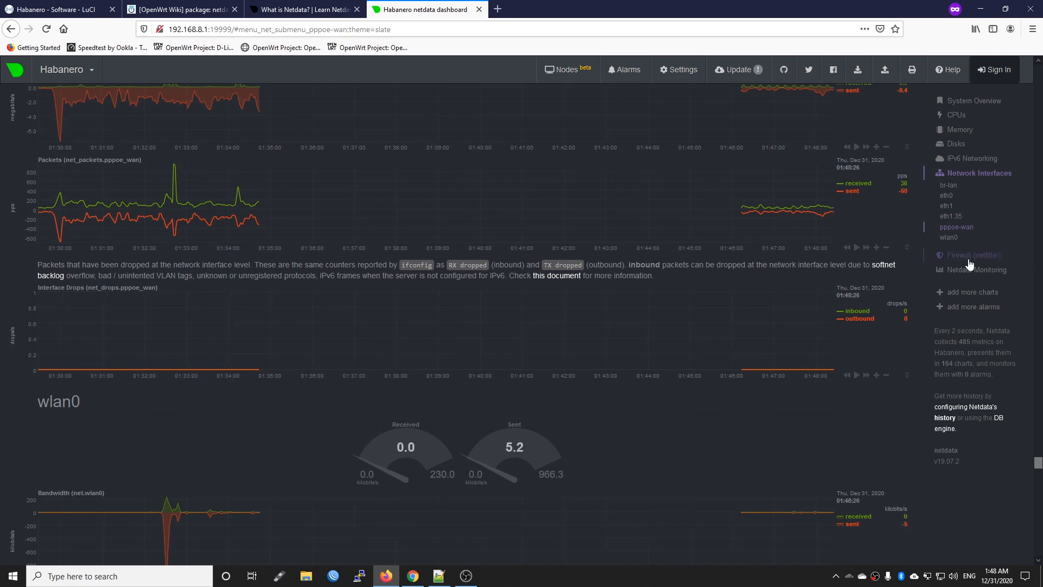
{"action": "left_click", "coordinate": [971, 255]}
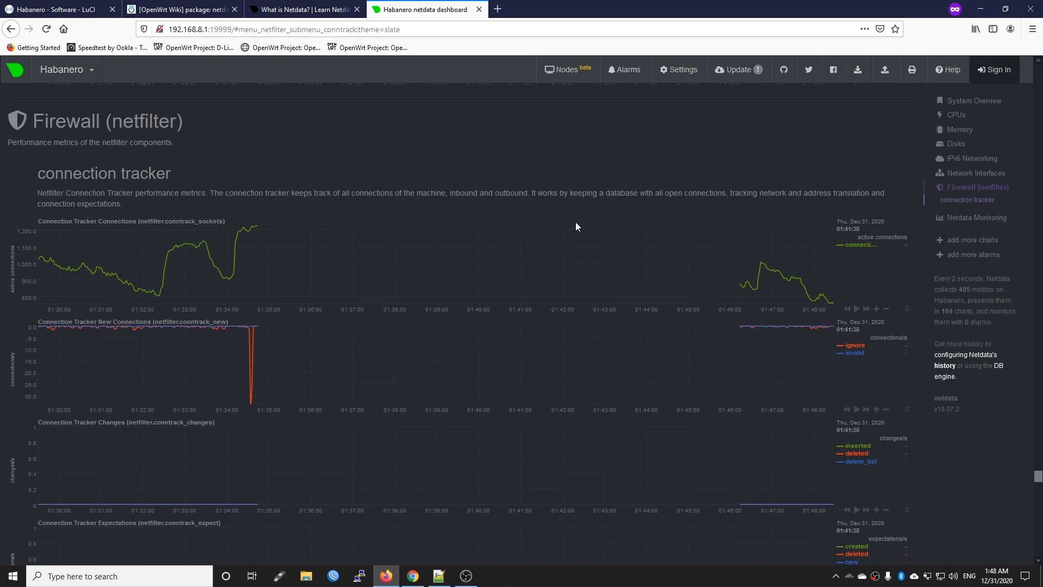
{"action": "mouse_move", "coordinate": [91, 258]}
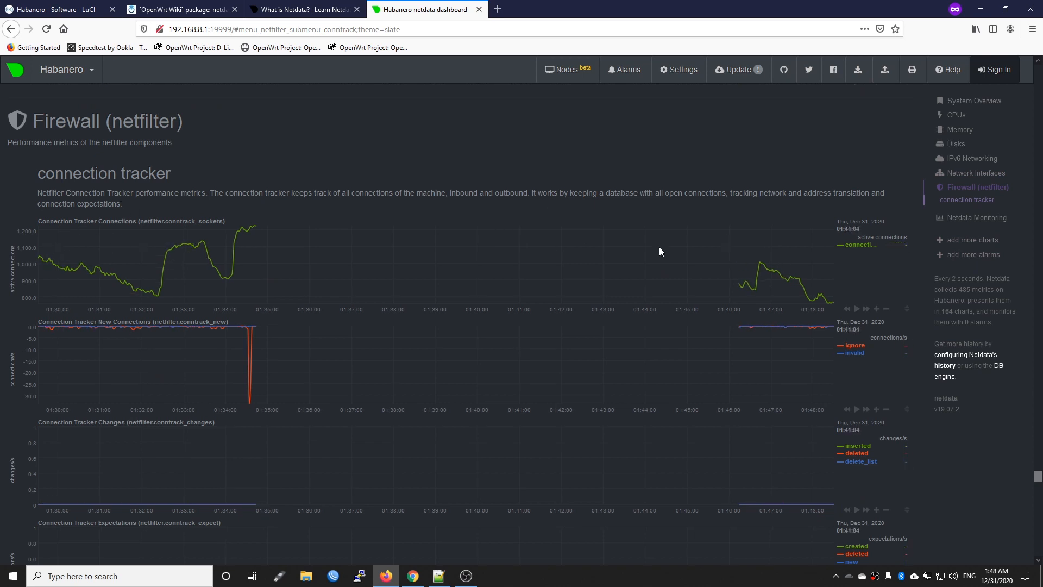
{"action": "mouse_move", "coordinate": [819, 290]}
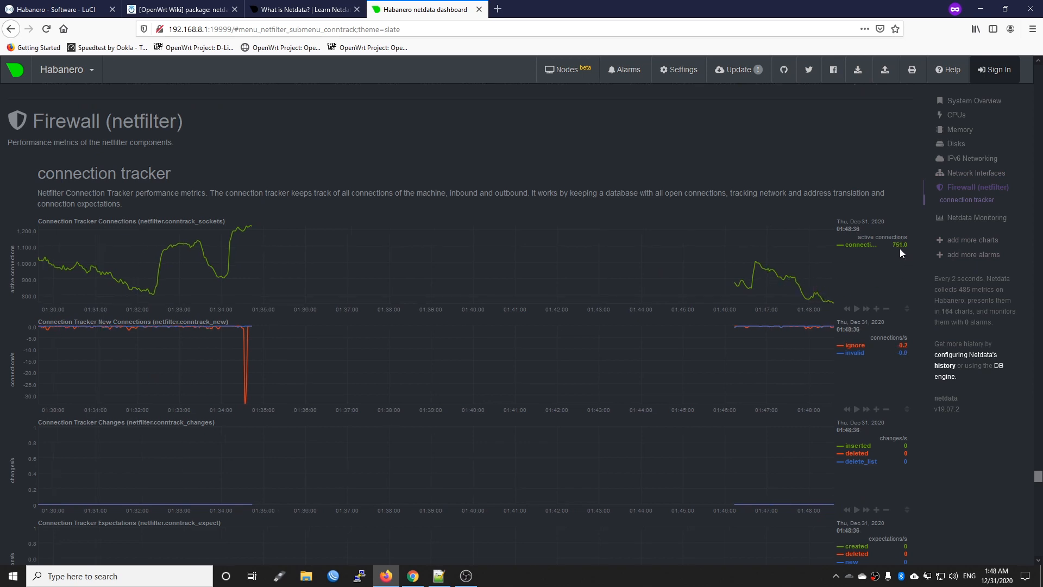
{"action": "mouse_move", "coordinate": [901, 252]}
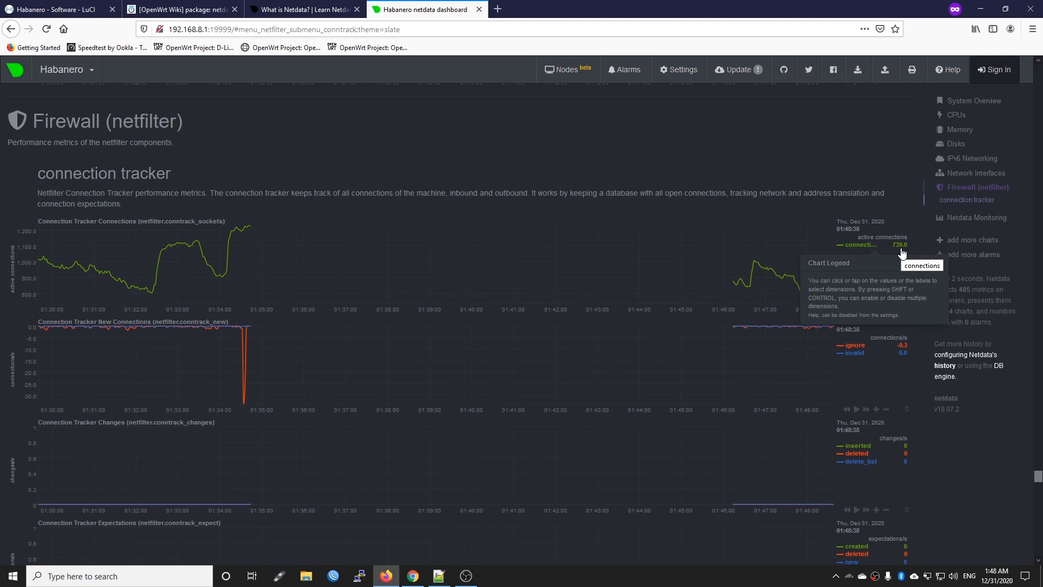
{"action": "mouse_move", "coordinate": [893, 220]}
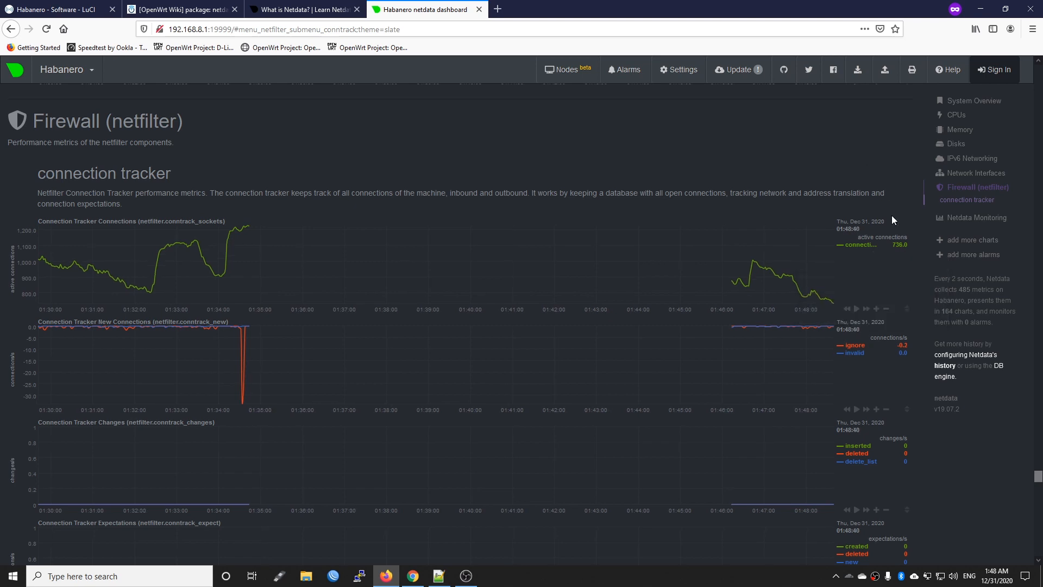
{"action": "mouse_move", "coordinate": [843, 290]}
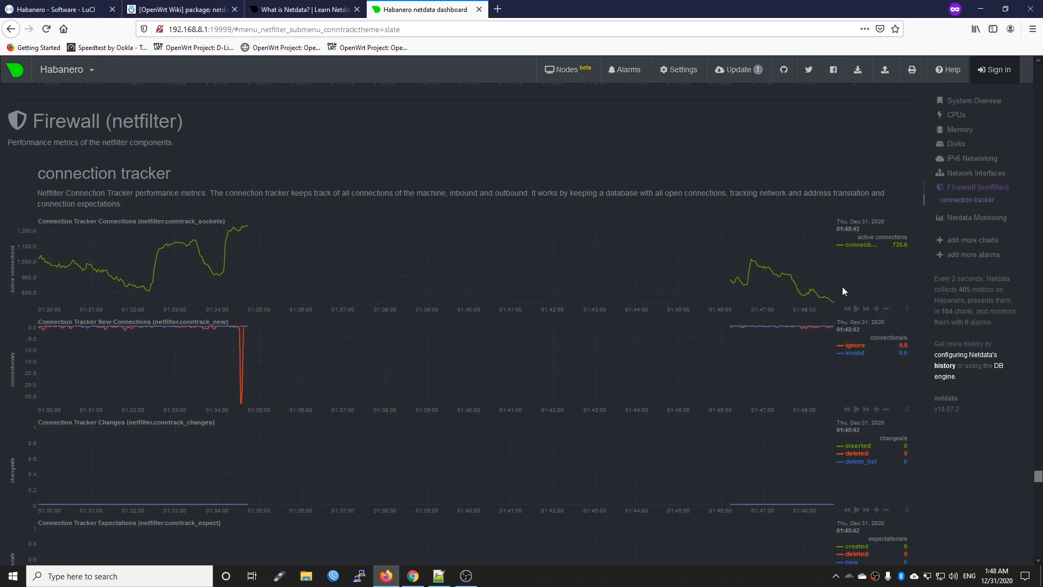
Open a new blank private browser tab.
{"action": "left_click", "coordinate": [974, 101]}
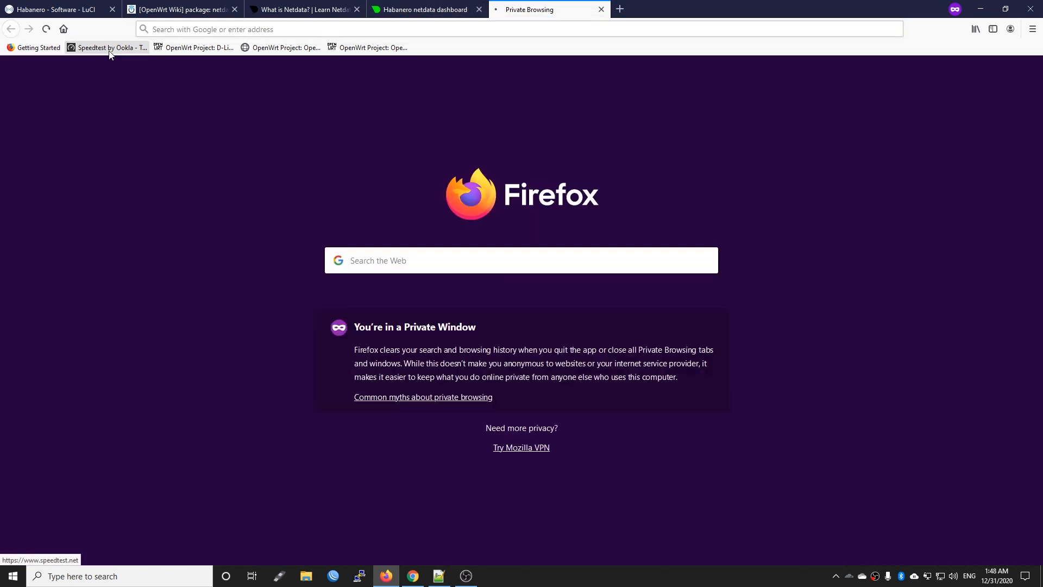
Run a Speedtest by Ookla test against the VIETPN Ho Chi Minh City server.
{"action": "left_click", "coordinate": [107, 47]}
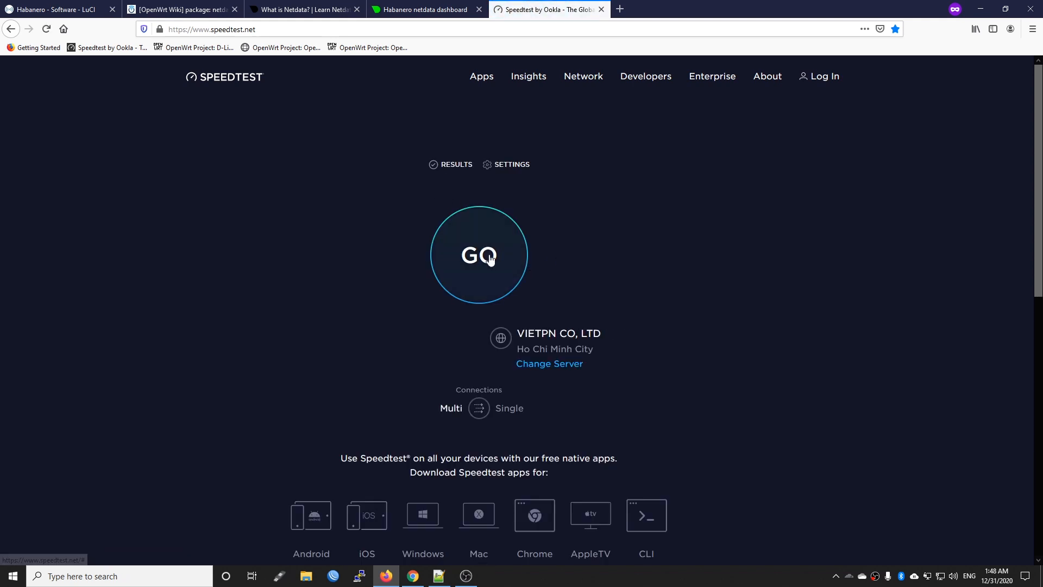
{"action": "left_click", "coordinate": [478, 255]}
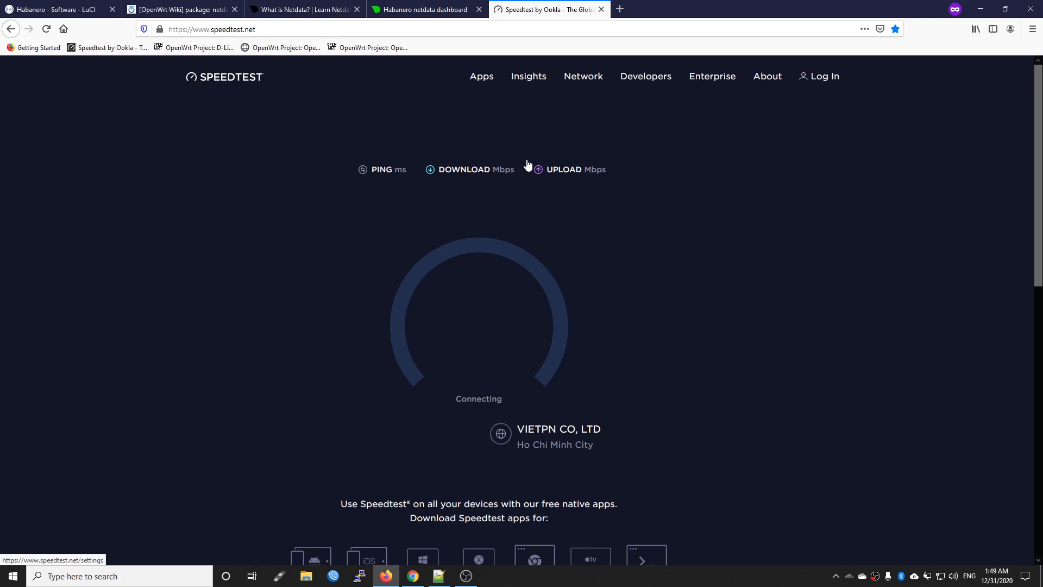
{"action": "mouse_move", "coordinate": [678, 162]}
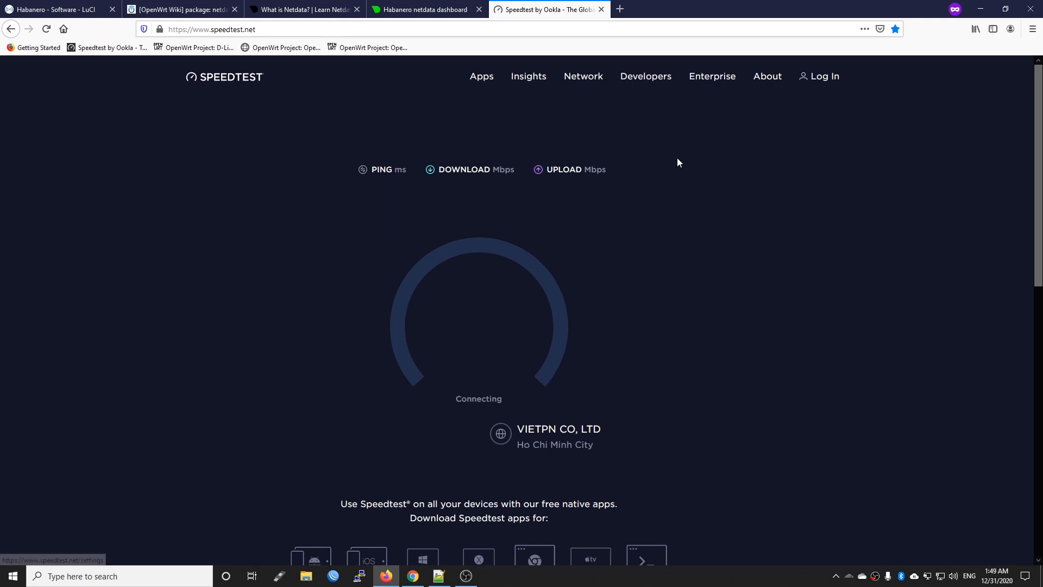
{"action": "mouse_move", "coordinate": [691, 155]}
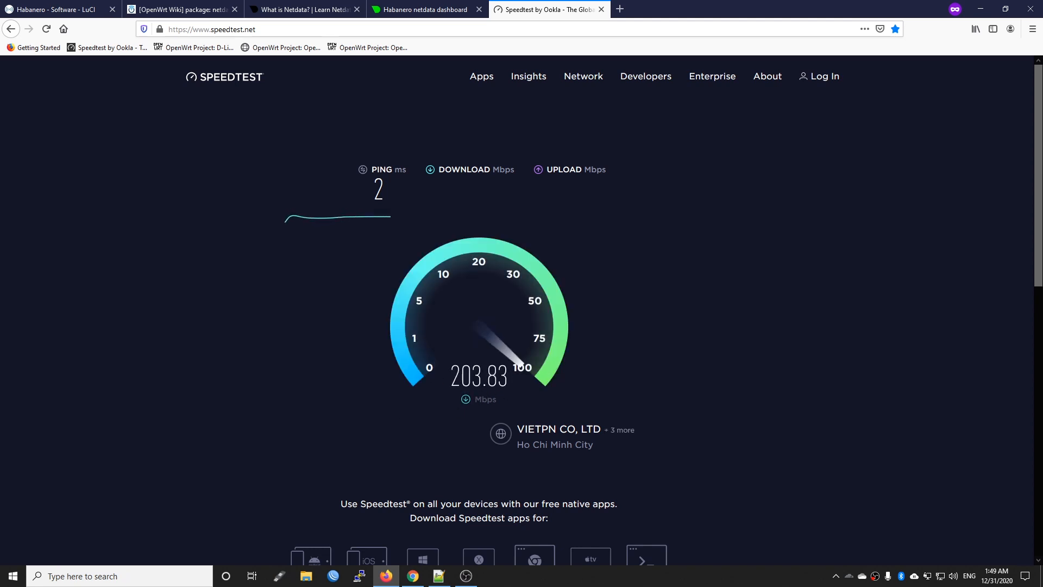
{"action": "left_click", "coordinate": [423, 9]}
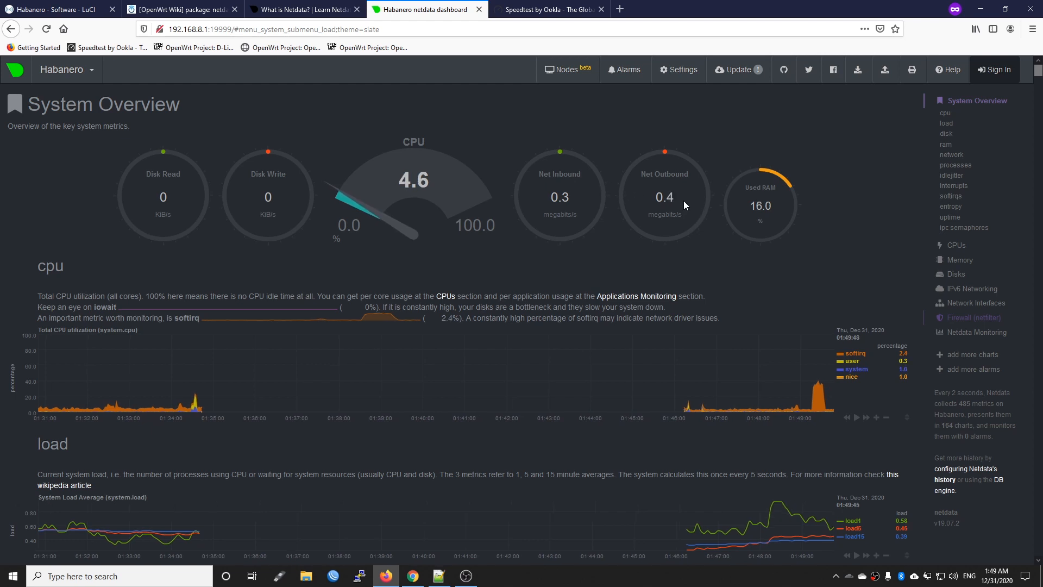
{"action": "mouse_move", "coordinate": [817, 388]}
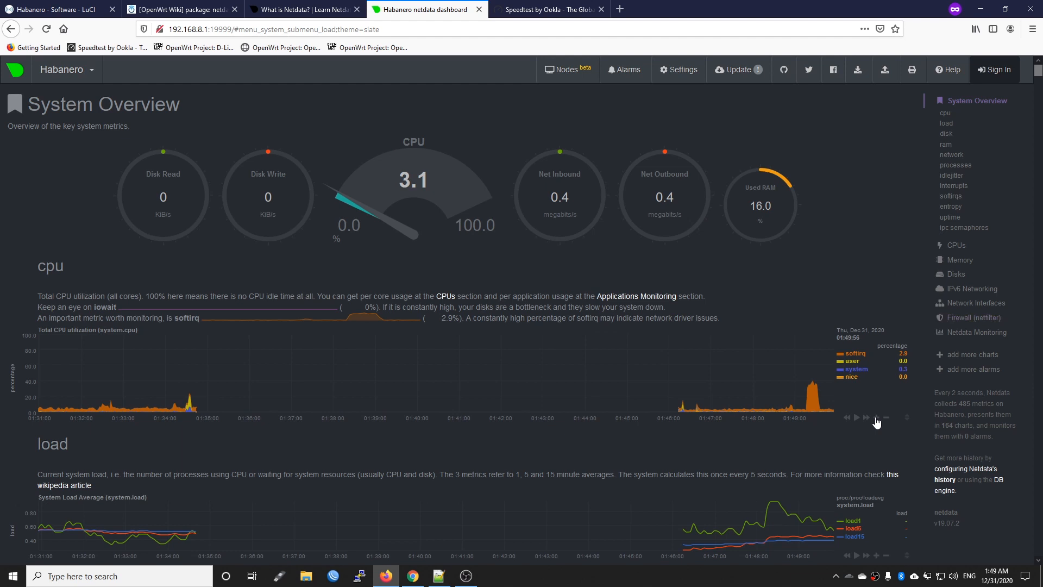
Scroll the System Overview CPU chart to check load after the speed test.
{"action": "scroll", "scroll_direction": "down", "scroll_amount": 3}
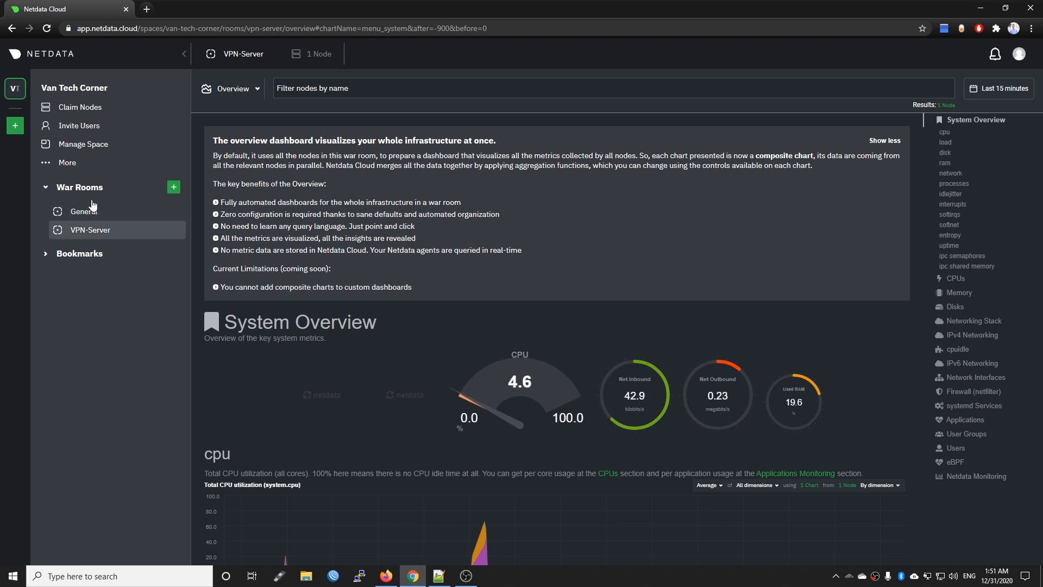
Select the VPN-Server war room Overview in the Van Tech Corner space.
{"action": "left_click", "coordinate": [89, 229]}
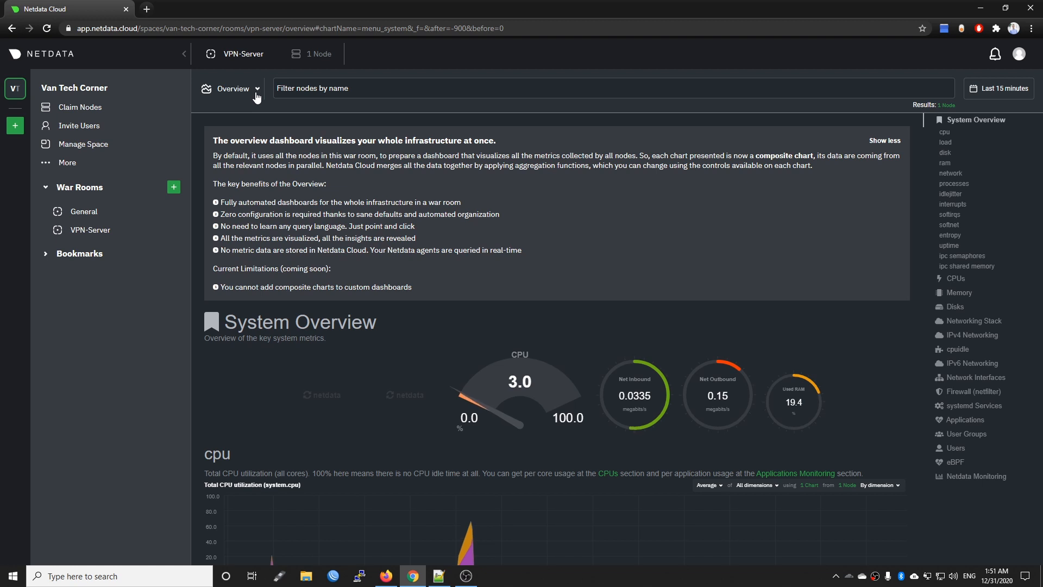
{"action": "mouse_move", "coordinate": [116, 243]}
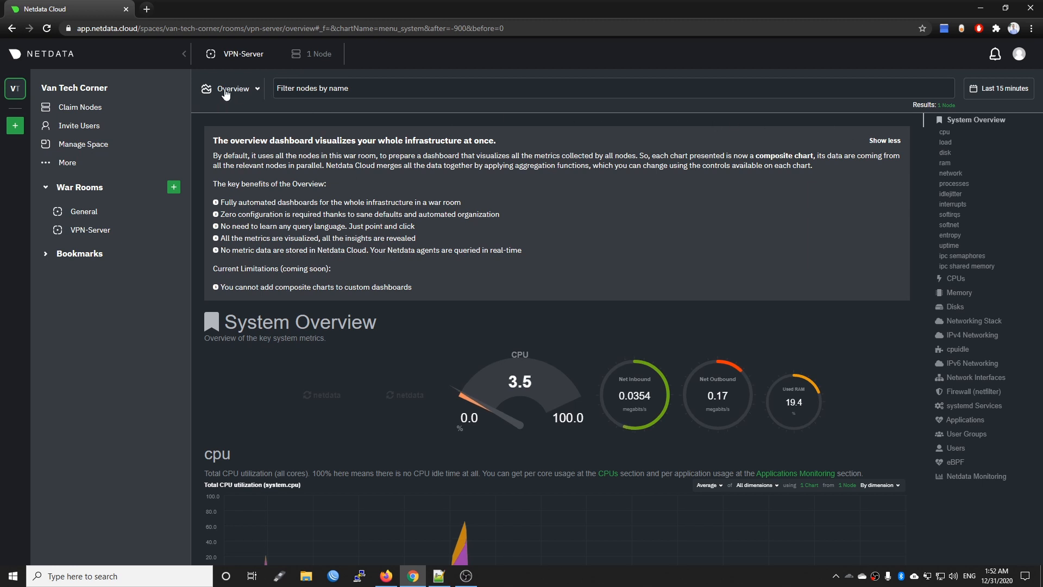
Open Add Nodes for the VPN-Server room and expand its claiming command.
{"action": "left_click", "coordinate": [241, 54]}
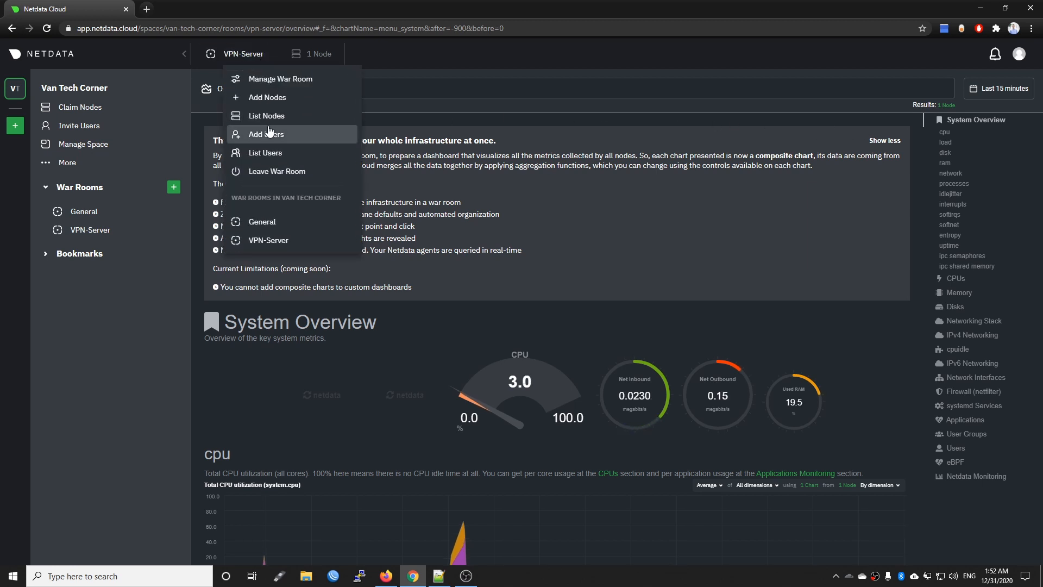
{"action": "left_click", "coordinate": [267, 97]}
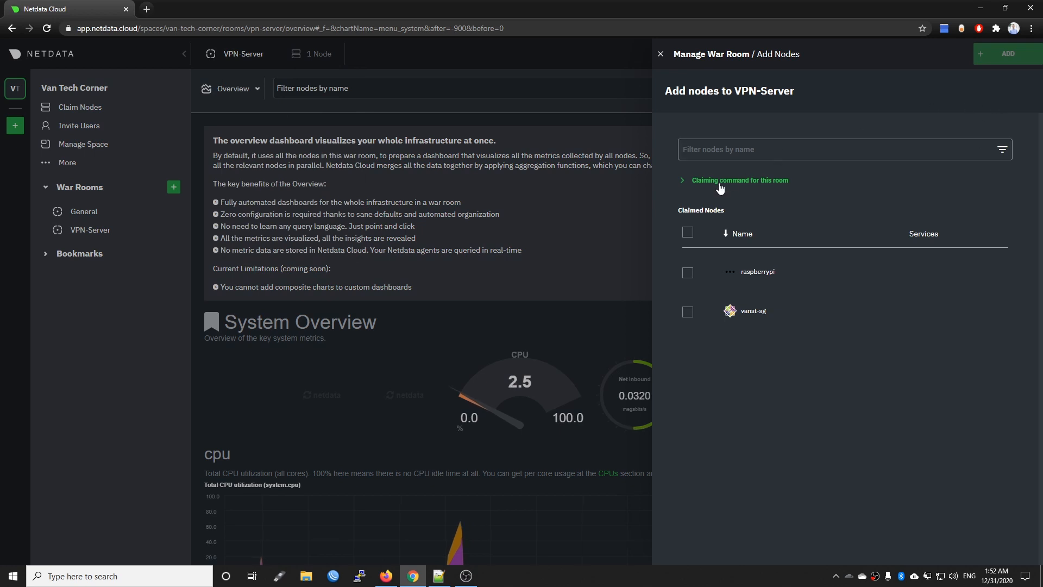
{"action": "left_click", "coordinate": [738, 180]}
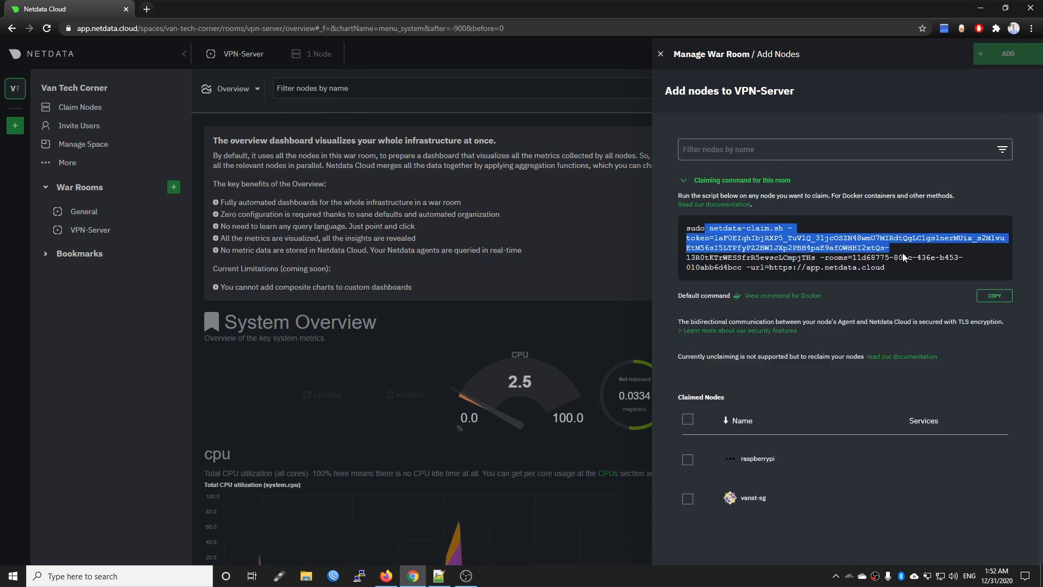